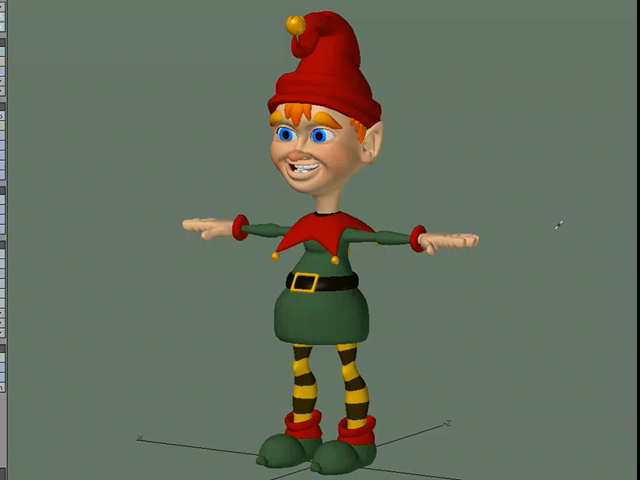
mouse_move(558, 222)
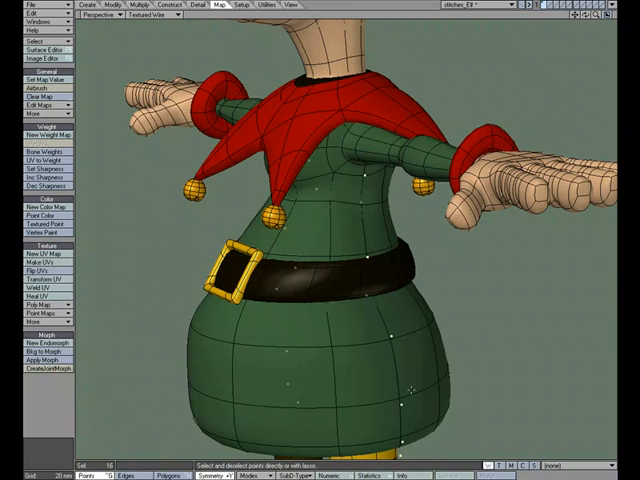
- Select the points running along the tunic seam and start a new weight map for them
left_click(144, 474)
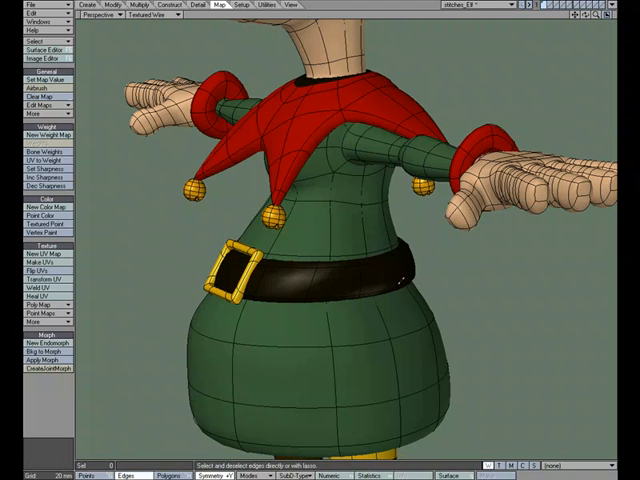
left_click(156, 18)
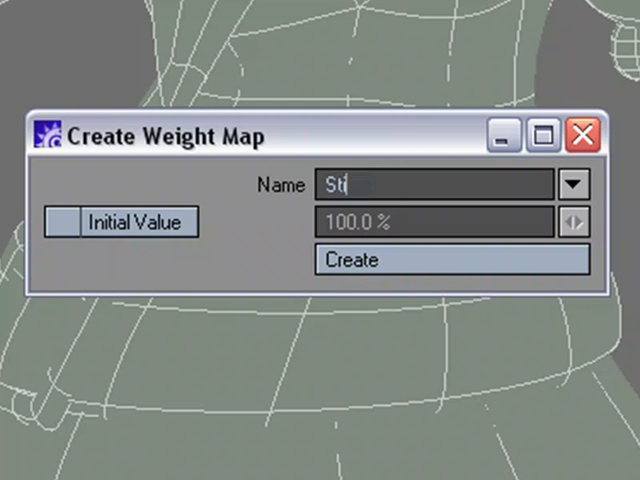
- Create the Stitch weight map and set a weight value on the selected seam points
type("tch")
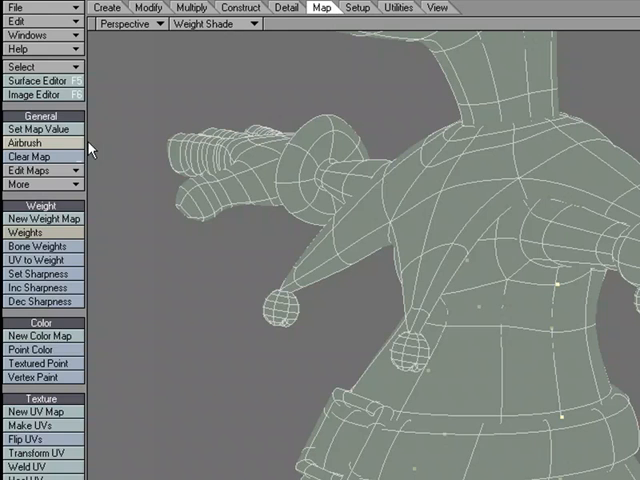
left_click(36, 128)
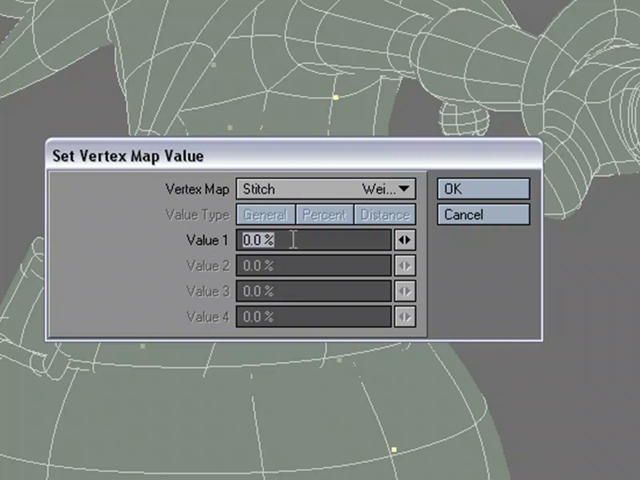
left_click(452, 188)
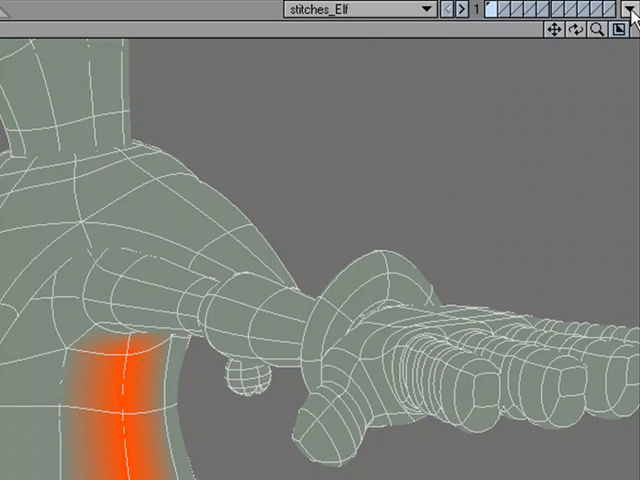
- Send the updated elf object to Layout and switch to the Render tool set
left_click(628, 10)
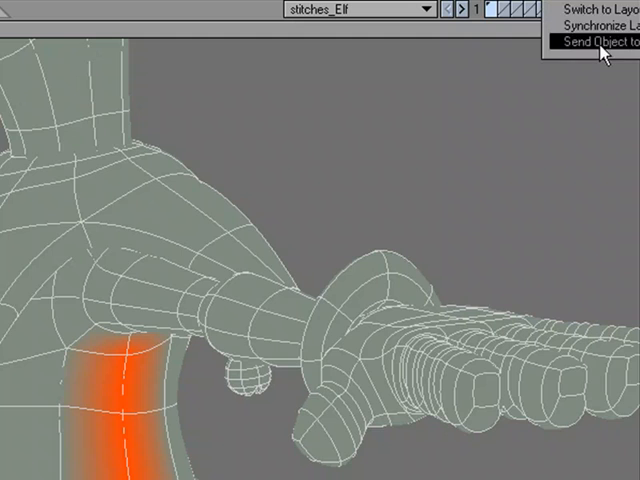
left_click(590, 44)
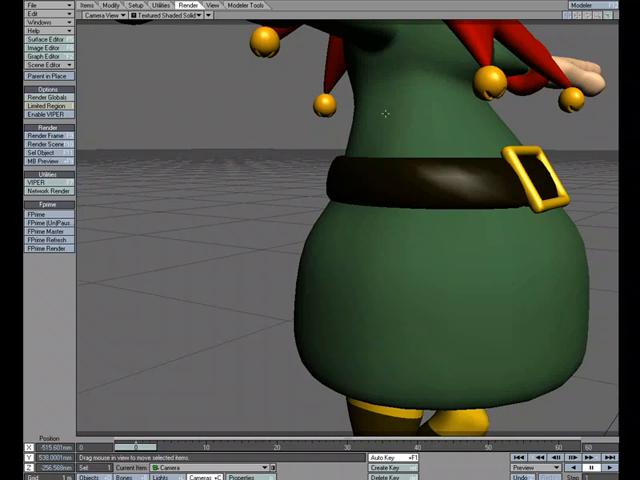
mouse_move(400, 304)
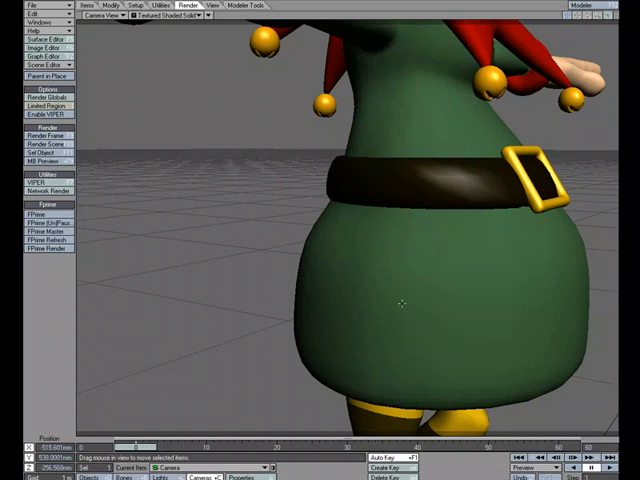
mouse_move(376, 364)
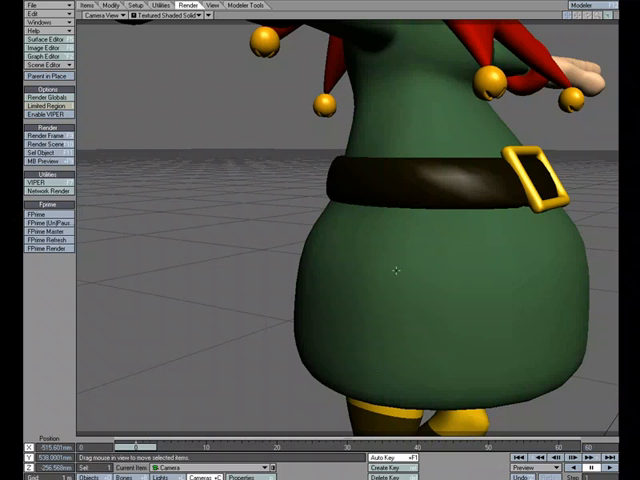
left_click(36, 212)
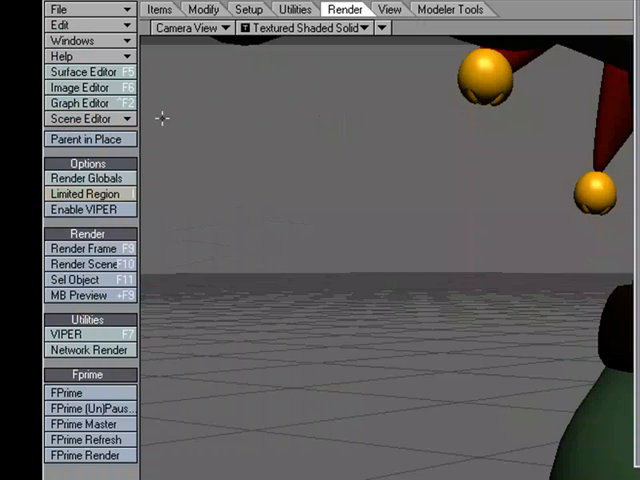
- Bring up the Elf_Tunic surface and its node network in the Surface Editor
left_click(80, 72)
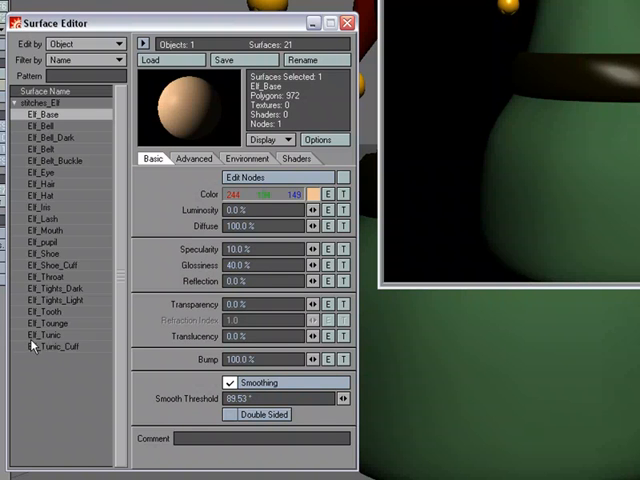
left_click(44, 334)
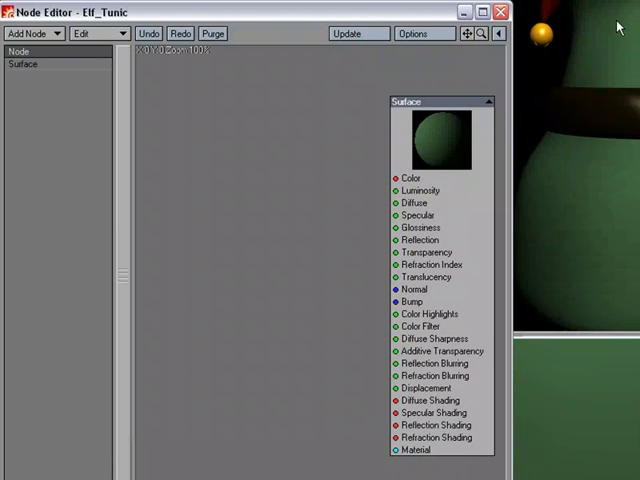
mouse_move(596, 220)
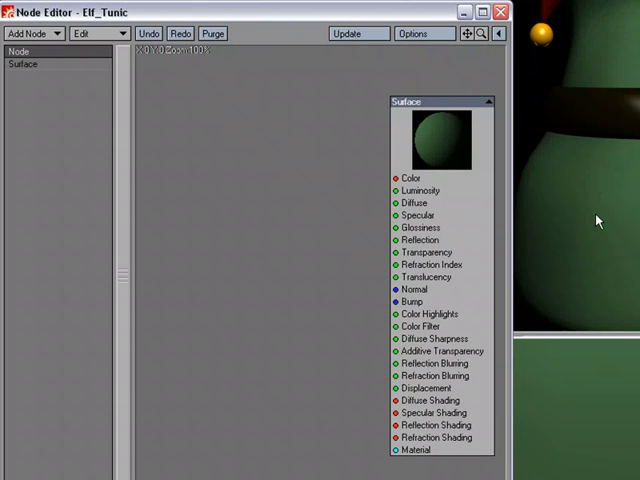
mouse_move(592, 36)
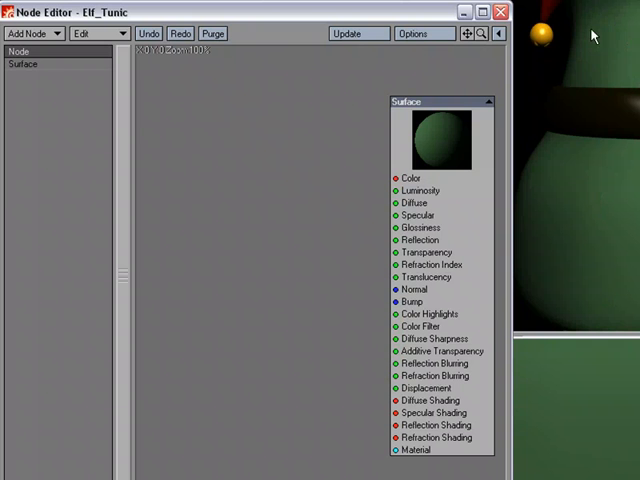
mouse_move(40, 38)
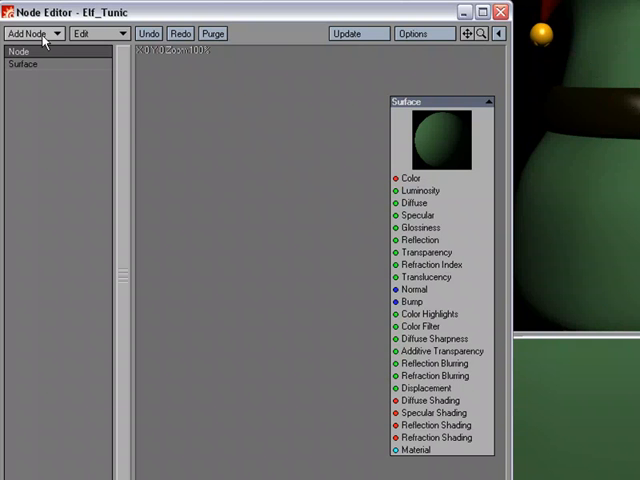
- Add a Marble node from the 3D Textures category to the tunic network
left_click(32, 32)
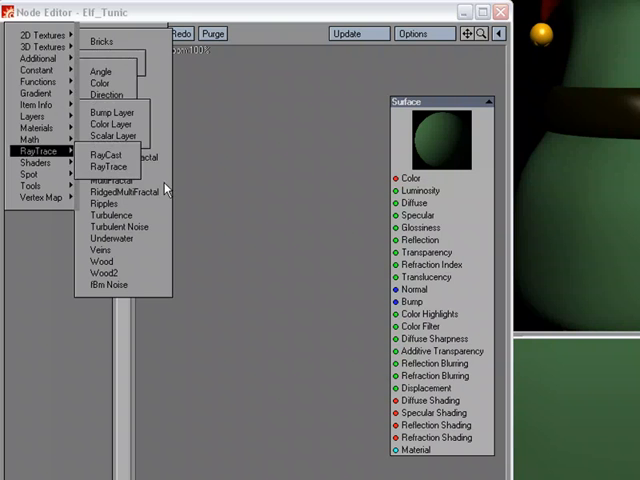
left_click(40, 46)
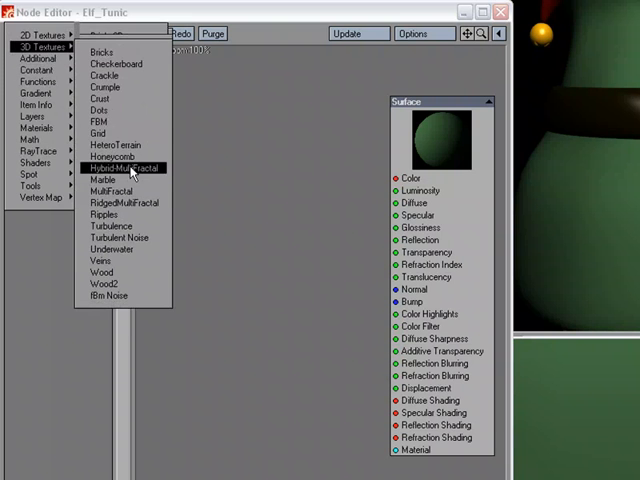
left_click(100, 180)
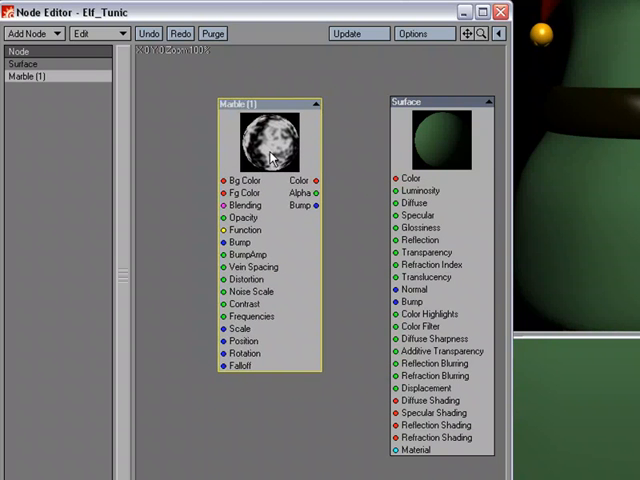
- Set the Marble node's Bg Color to the tunic green and start wiring its colour to the Surface
double_click(264, 140)
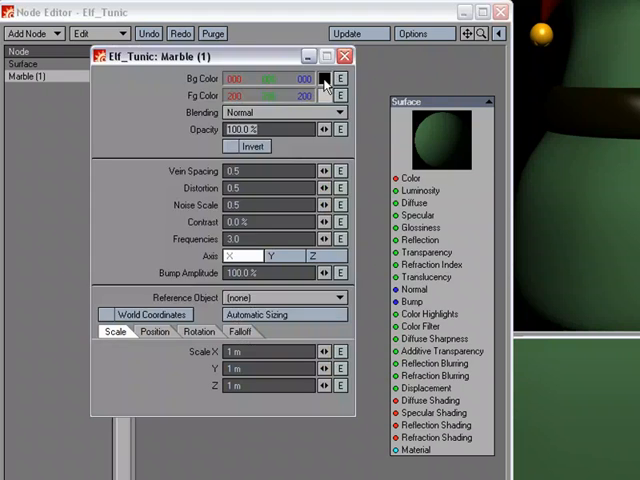
left_click(324, 78)
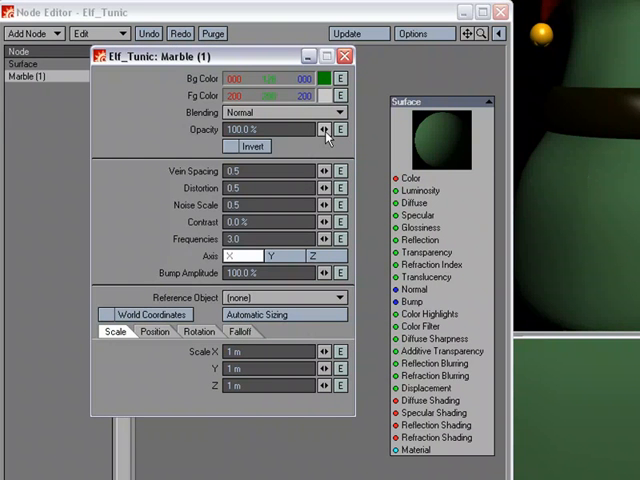
left_click(324, 96)
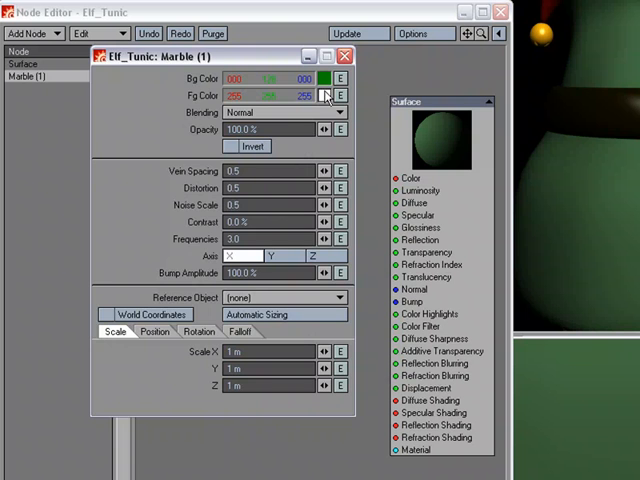
left_click_drag(220, 56, 130, 110)
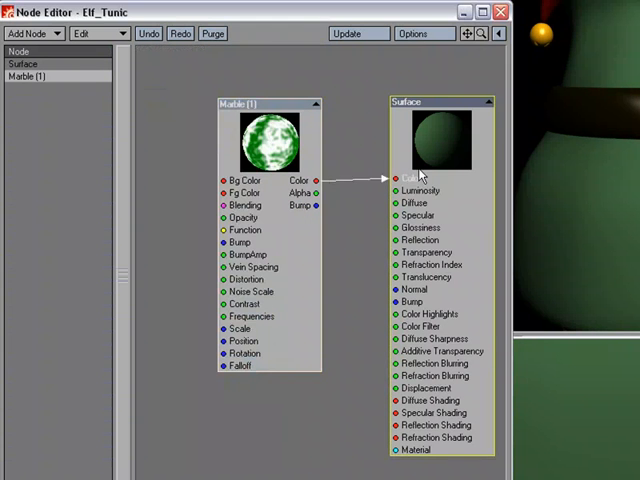
- Connect the Marble node's Color output to the Elf_Tunic Surface Color input
left_click_drag(316, 180, 392, 178)
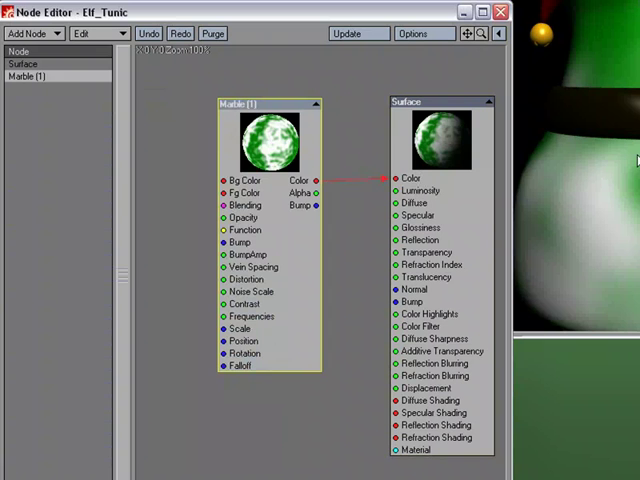
mouse_move(430, 210)
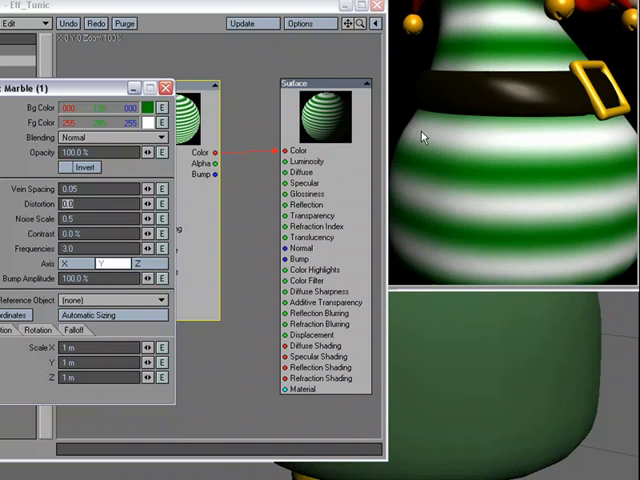
mouse_move(498, 168)
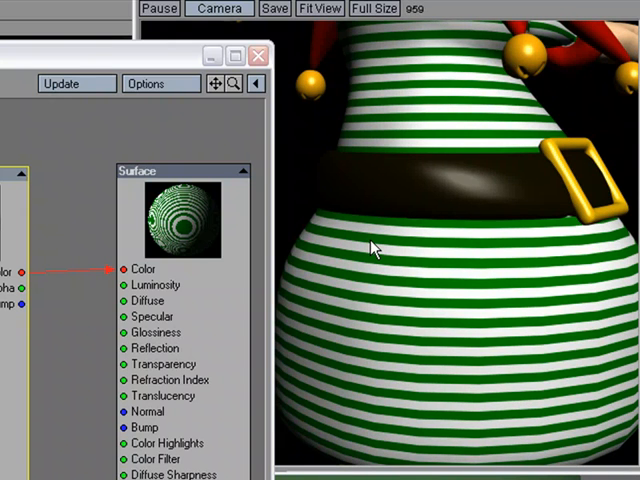
mouse_move(62, 288)
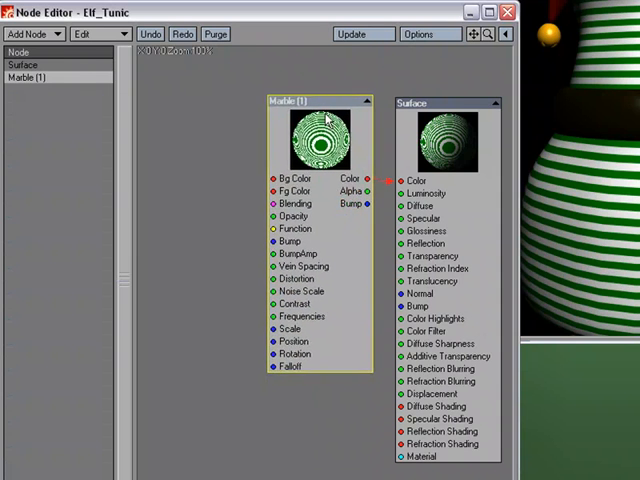
- Add a Weight Map node reading the Stitch map to drive the Marble opacity
left_click(30, 32)
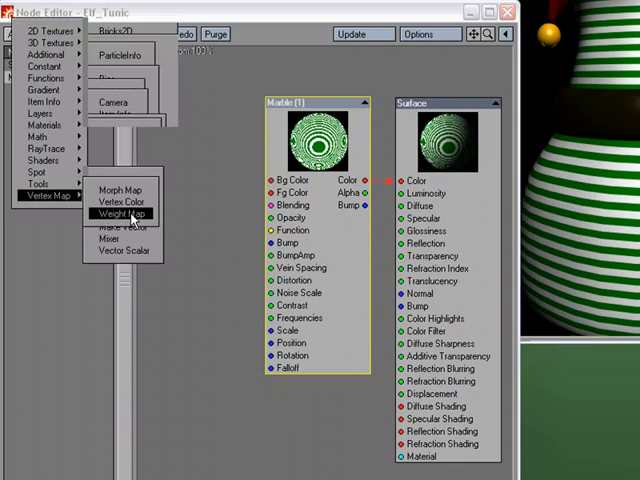
left_click(120, 214)
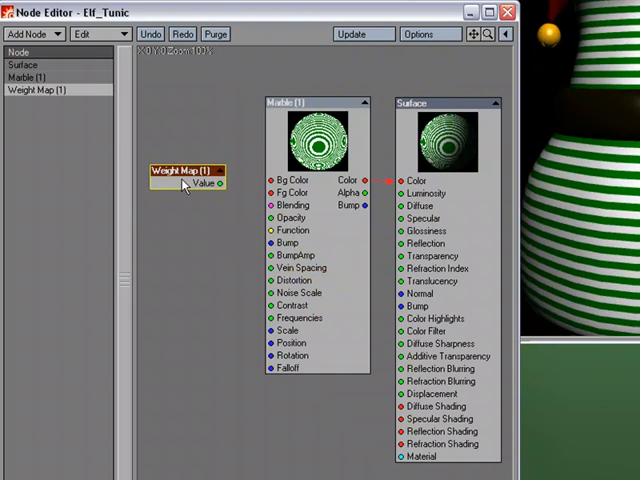
double_click(180, 166)
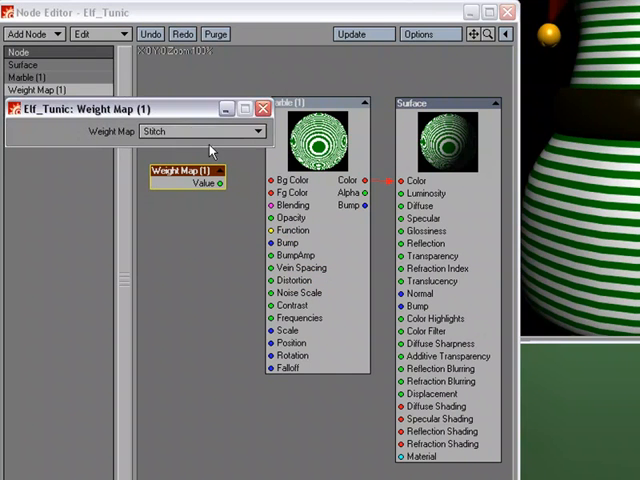
left_click(264, 108)
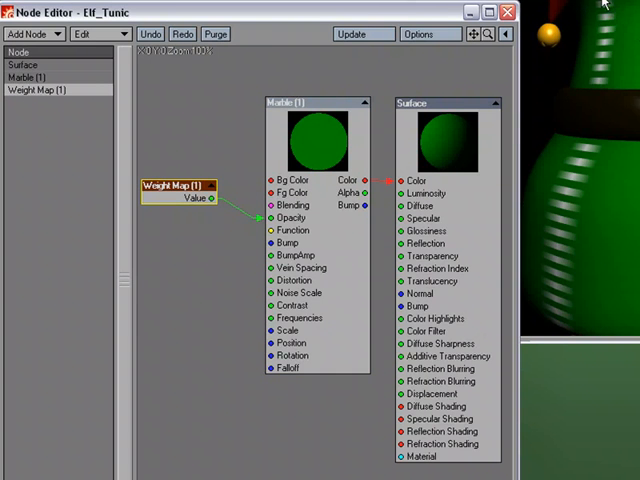
mouse_move(584, 132)
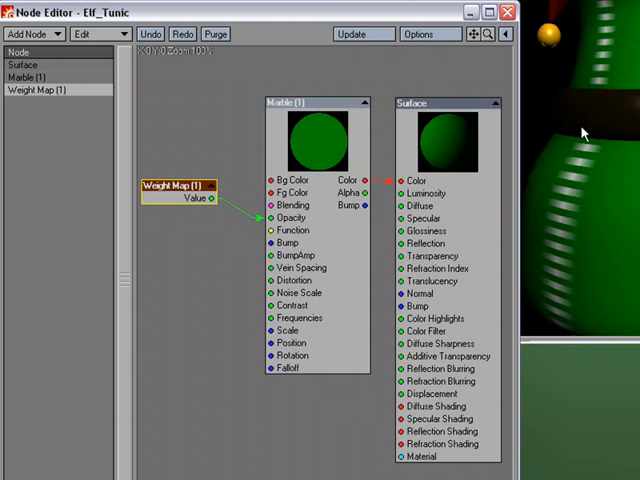
mouse_move(598, 130)
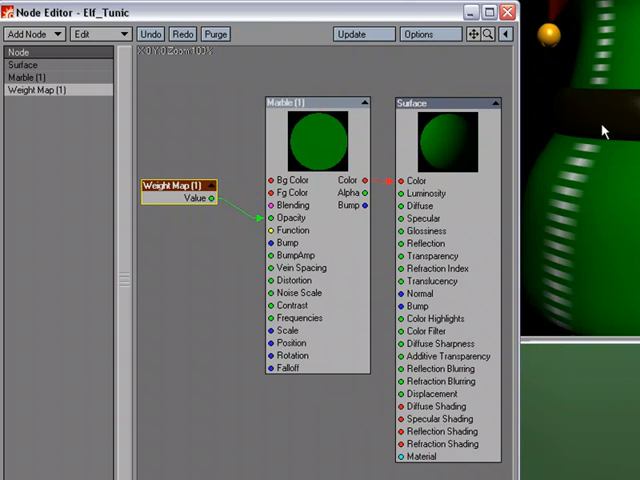
mouse_move(584, 164)
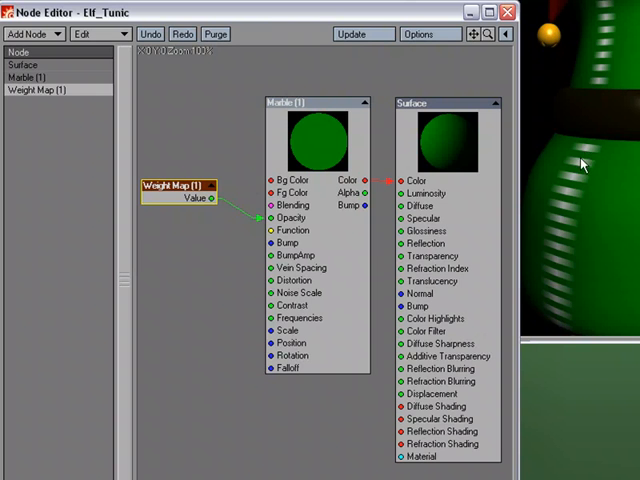
mouse_move(600, 156)
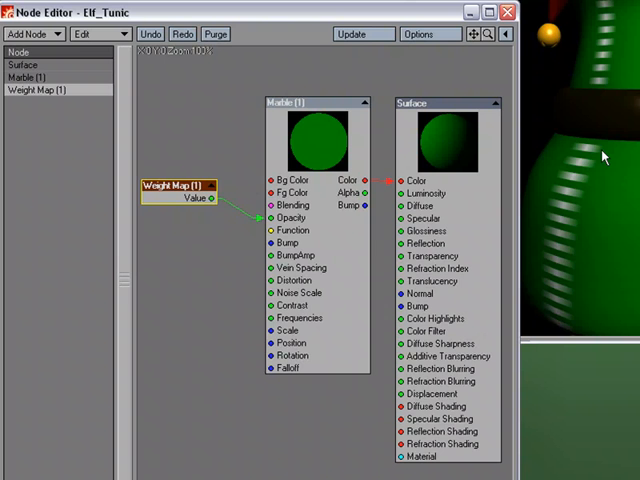
mouse_move(560, 170)
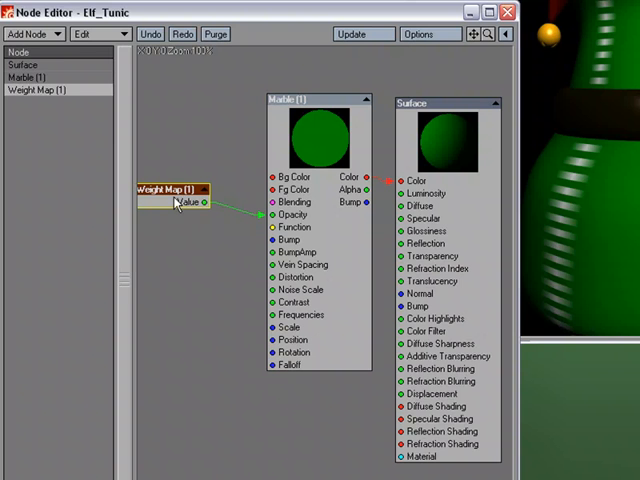
- Add a Gradient node between the Weight Map and Marble nodes
left_click(32, 32)
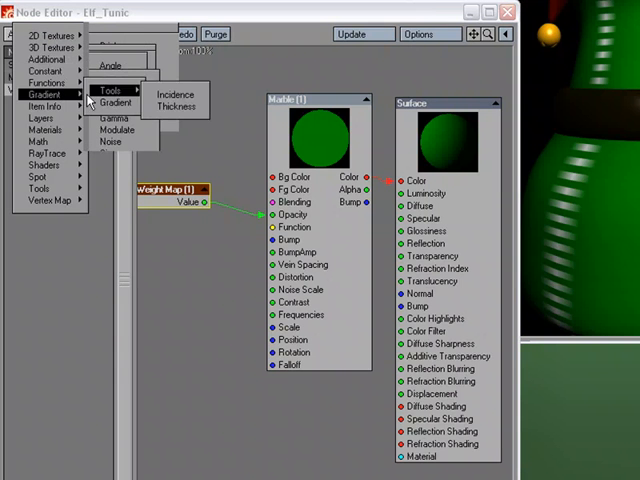
left_click(114, 102)
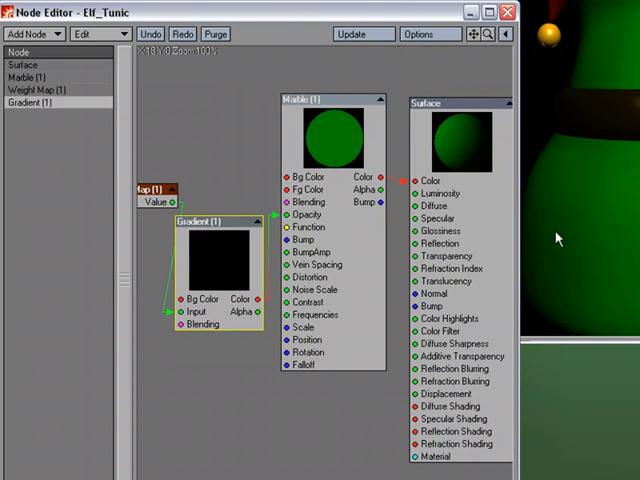
mouse_move(224, 264)
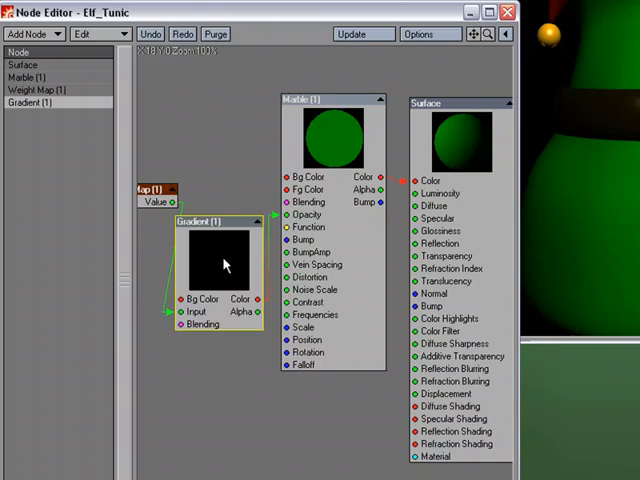
- Set a Gradient key to white, reposition it and change its blending type from Hermite
double_click(216, 264)
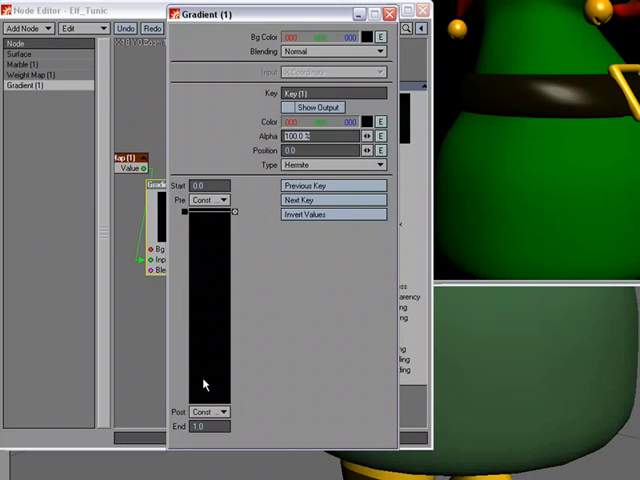
mouse_move(216, 358)
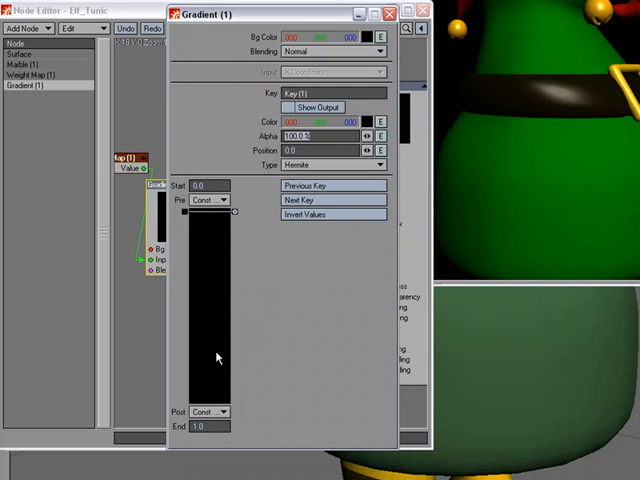
left_click(184, 368)
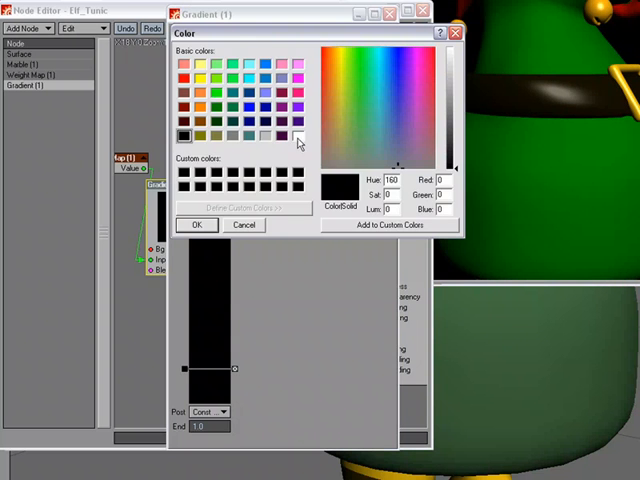
left_click(196, 224)
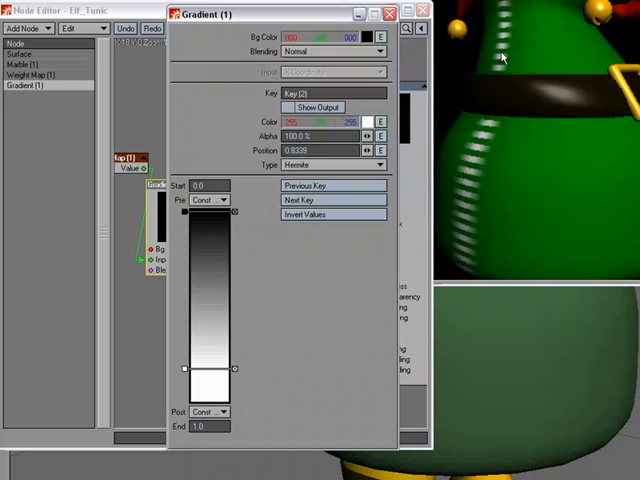
left_click_drag(188, 368, 190, 390)
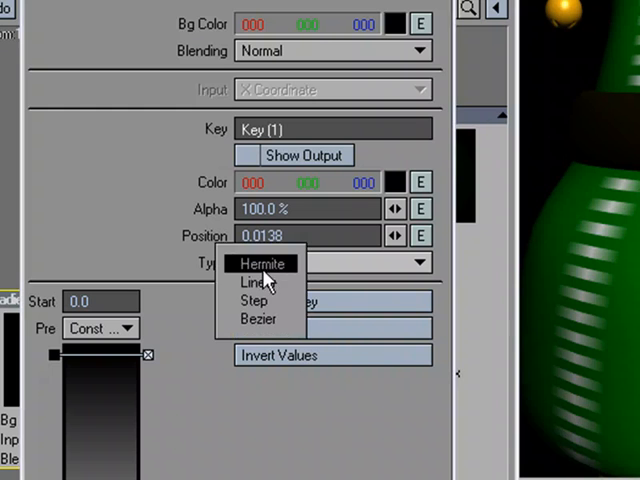
left_click(252, 300)
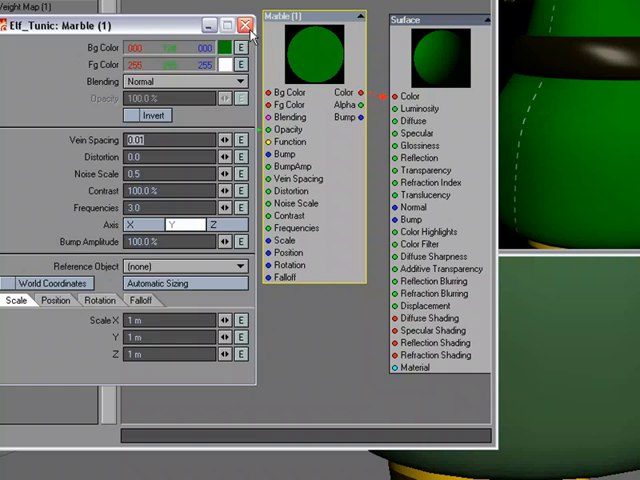
- Change the Marble node's Bg and Fg colour swatches for the white stitch lines
left_click(244, 24)
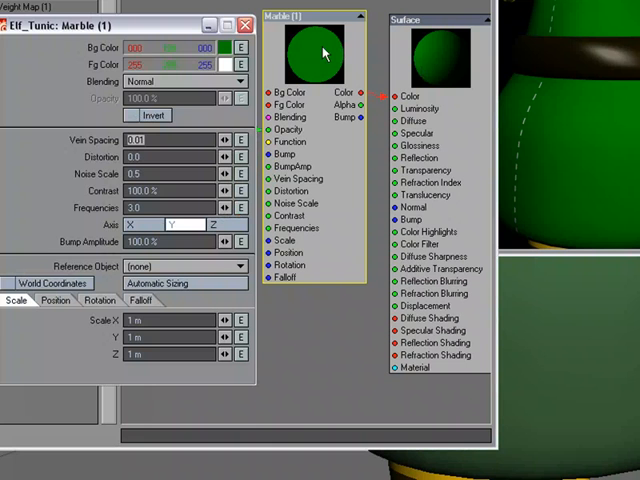
left_click(180, 48)
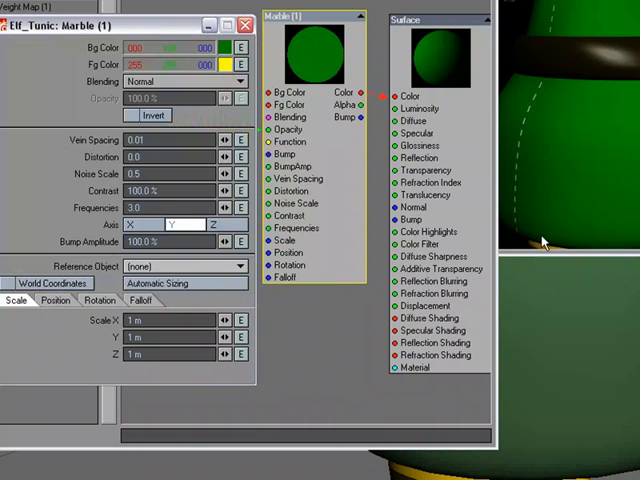
mouse_move(520, 150)
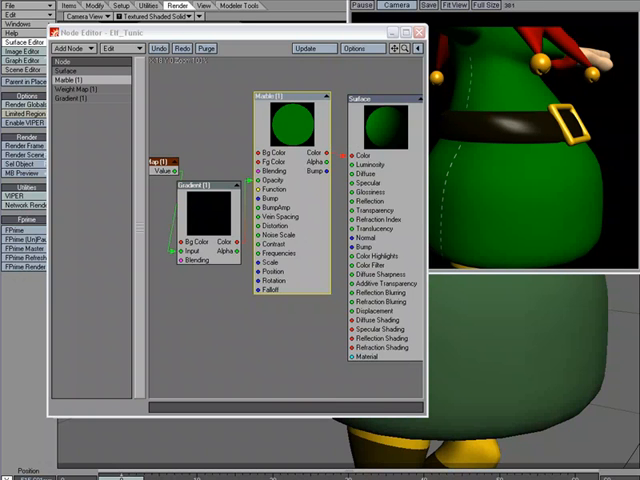
- Render a test frame showing the white dashed stitch line along the green tunic seam
left_click(20, 230)
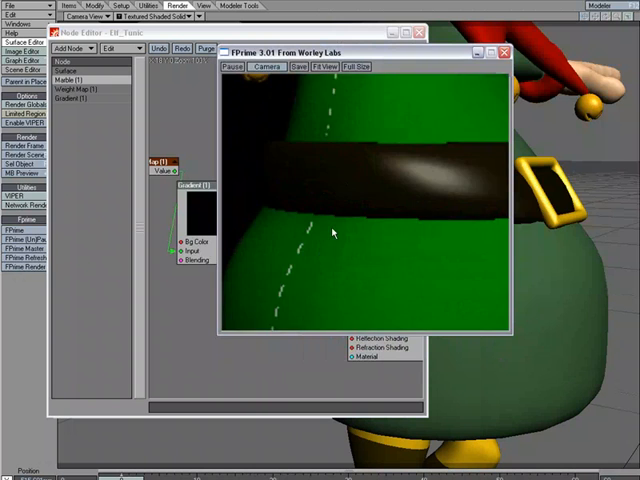